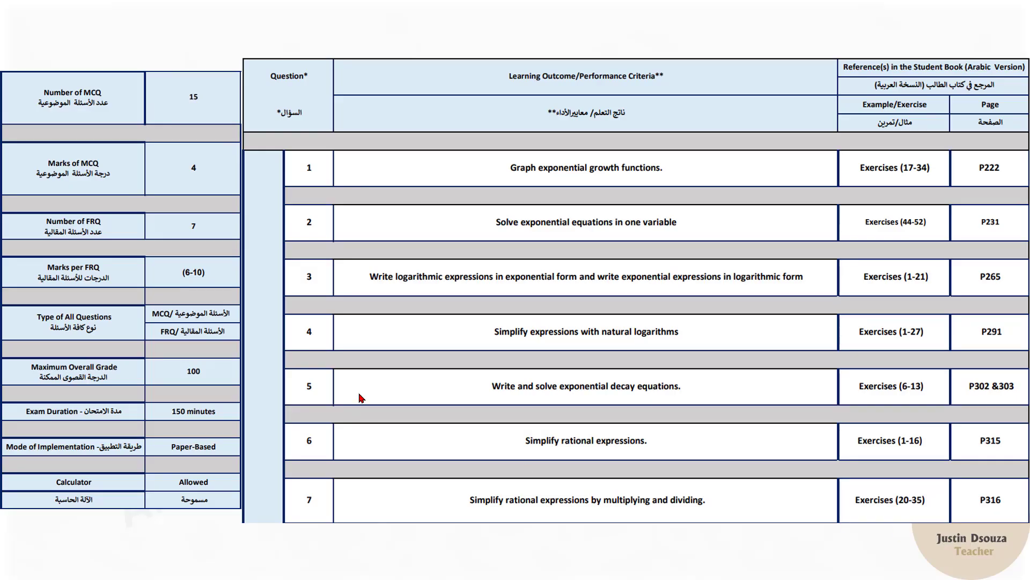
mouse_move(185, 118)
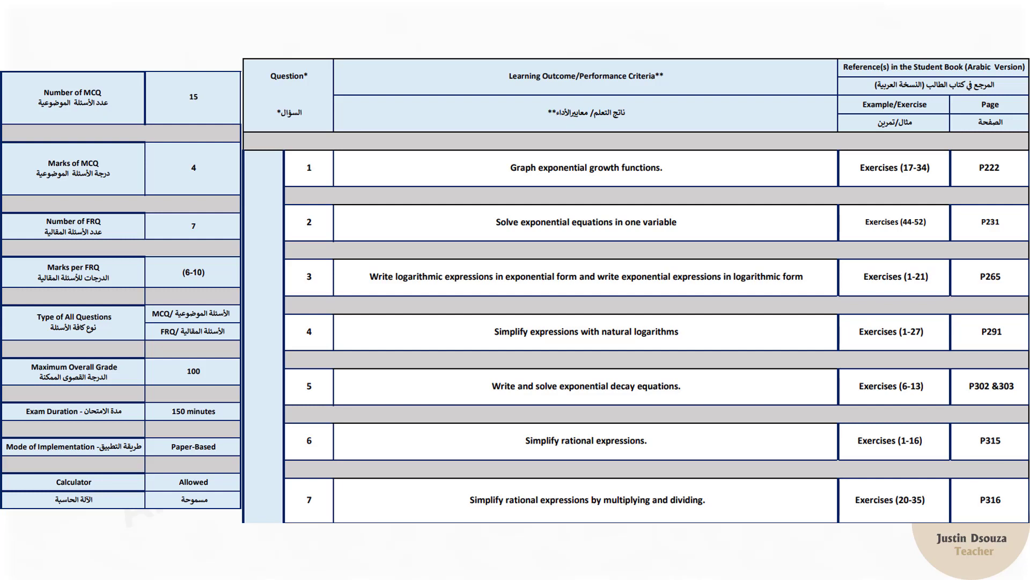
mouse_move(105, 226)
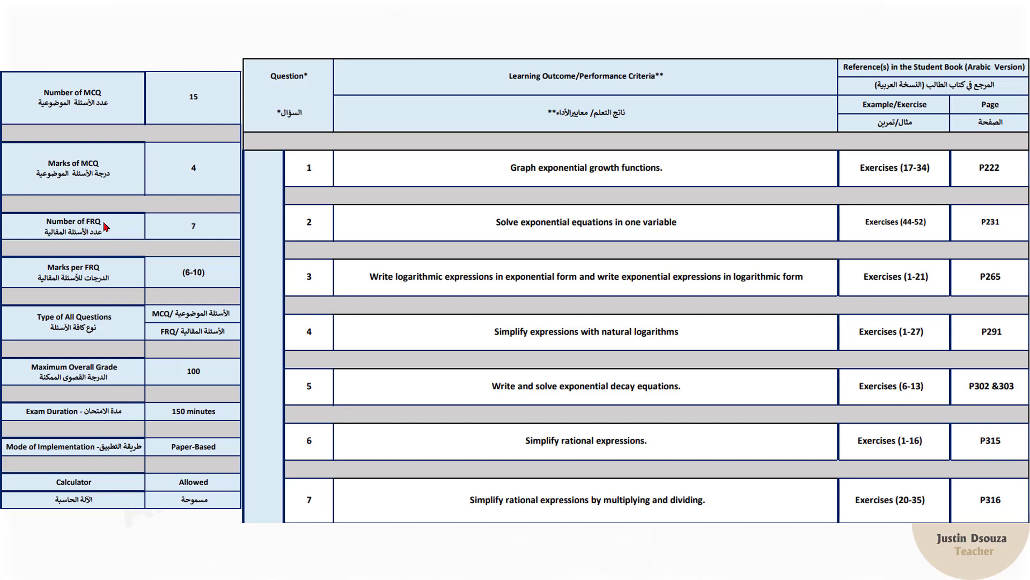
mouse_move(90, 230)
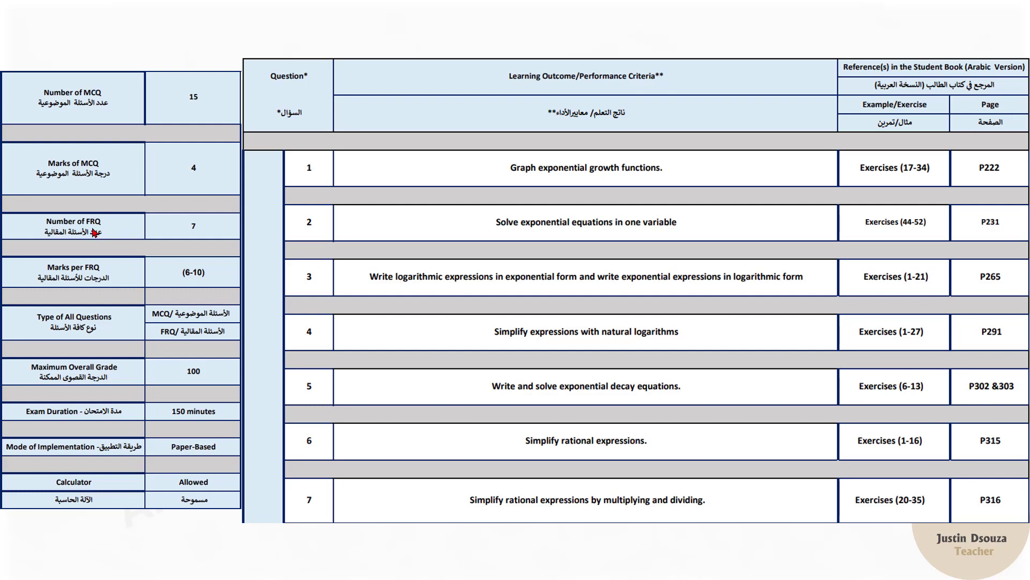
mouse_move(193, 245)
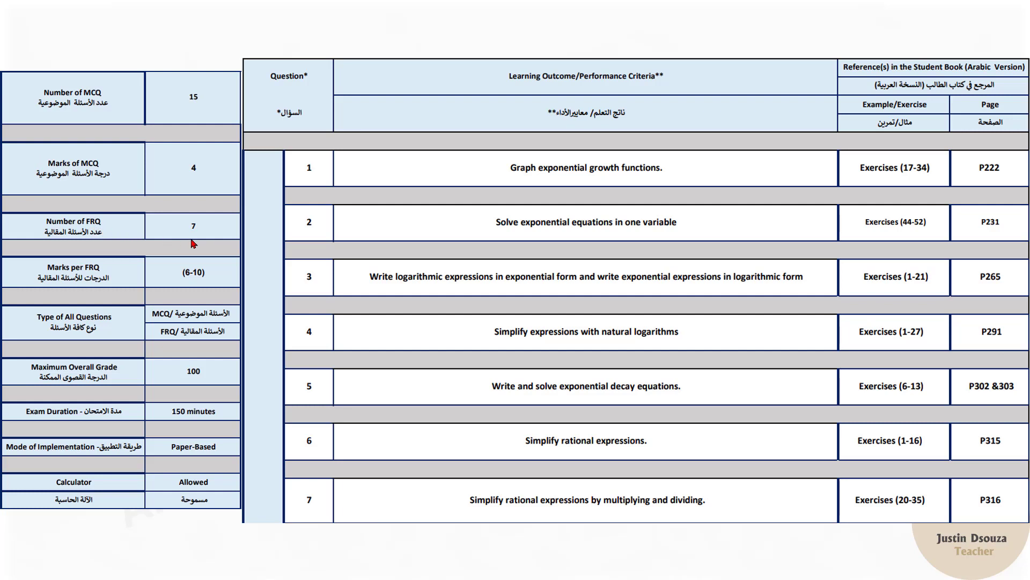
mouse_move(178, 234)
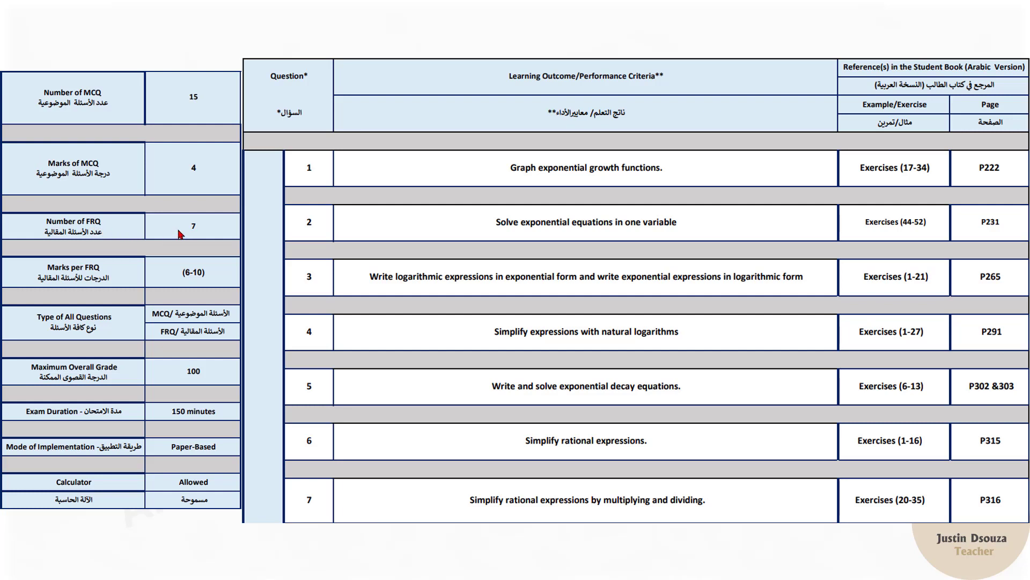
mouse_move(180, 232)
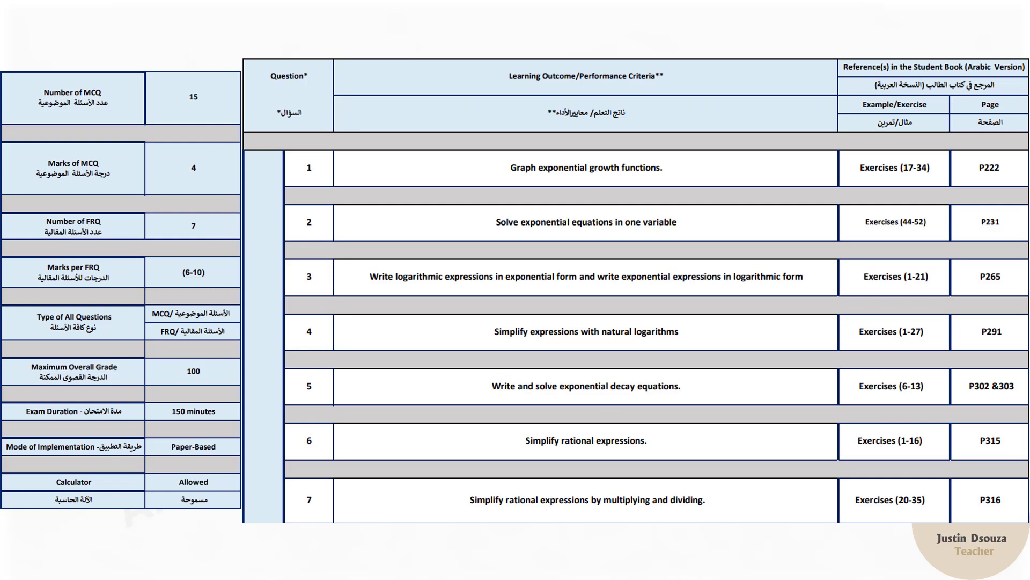
mouse_move(367, 507)
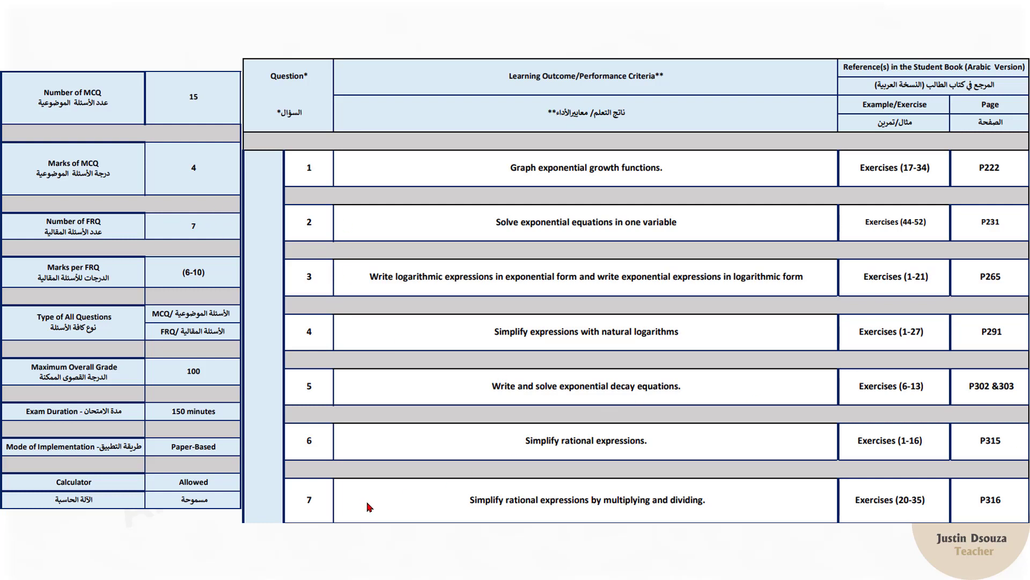
mouse_move(418, 111)
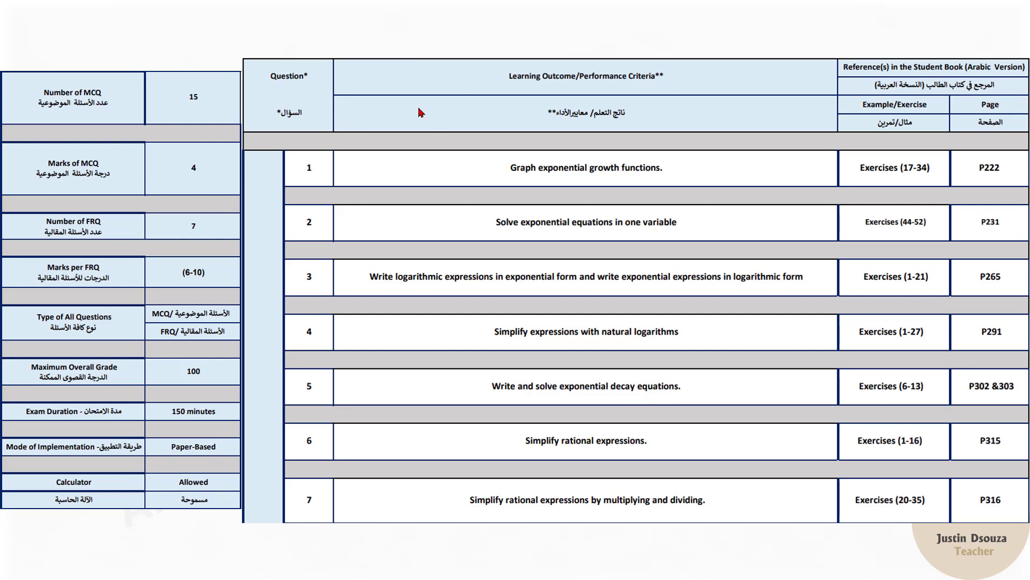
mouse_move(346, 148)
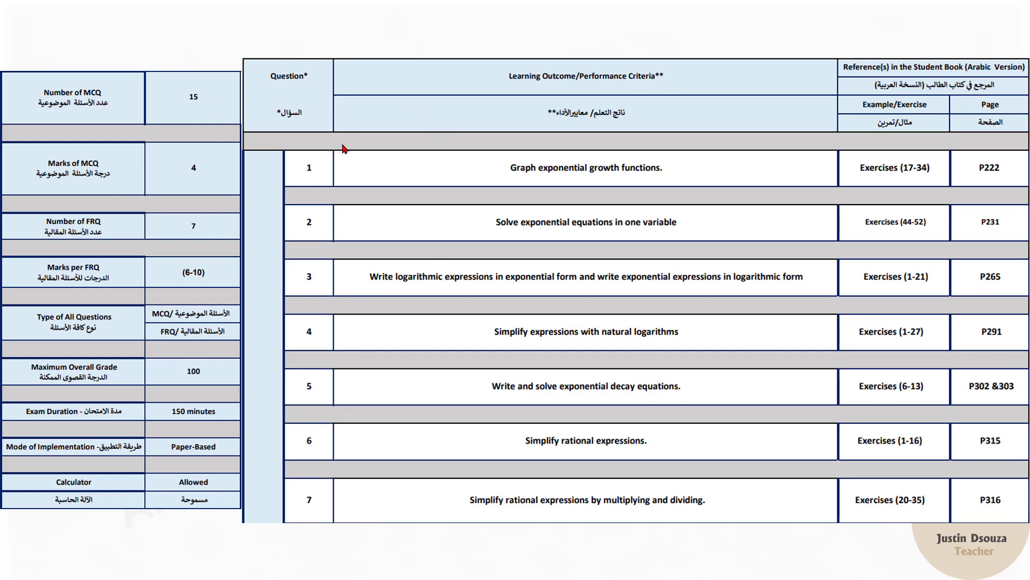
mouse_move(455, 75)
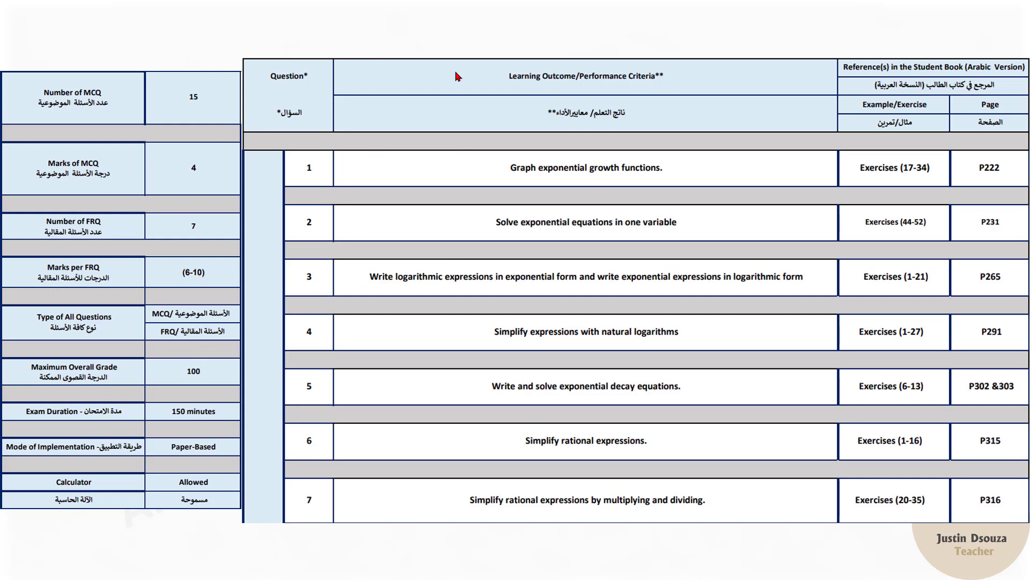
mouse_move(365, 260)
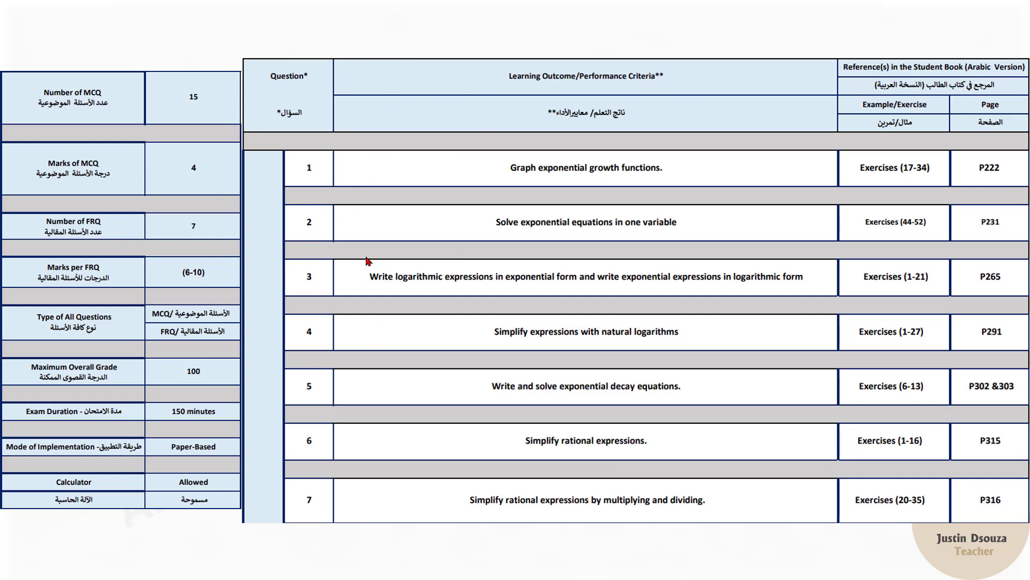
mouse_move(543, 438)
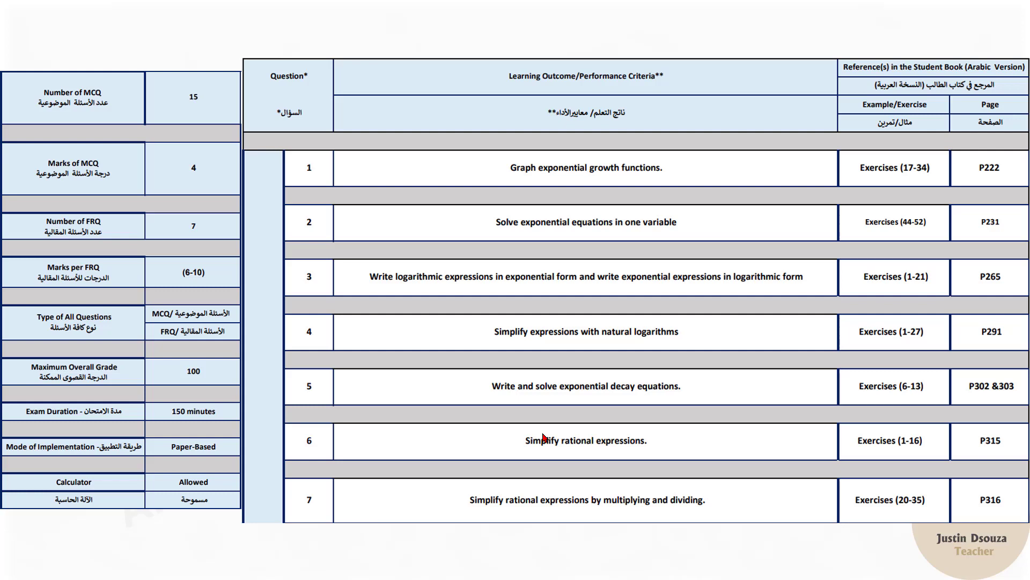
- Show the Best Math channel's Playlists, revealing EOT1 G11Adv 2023-24 among them
scroll("down", 3)
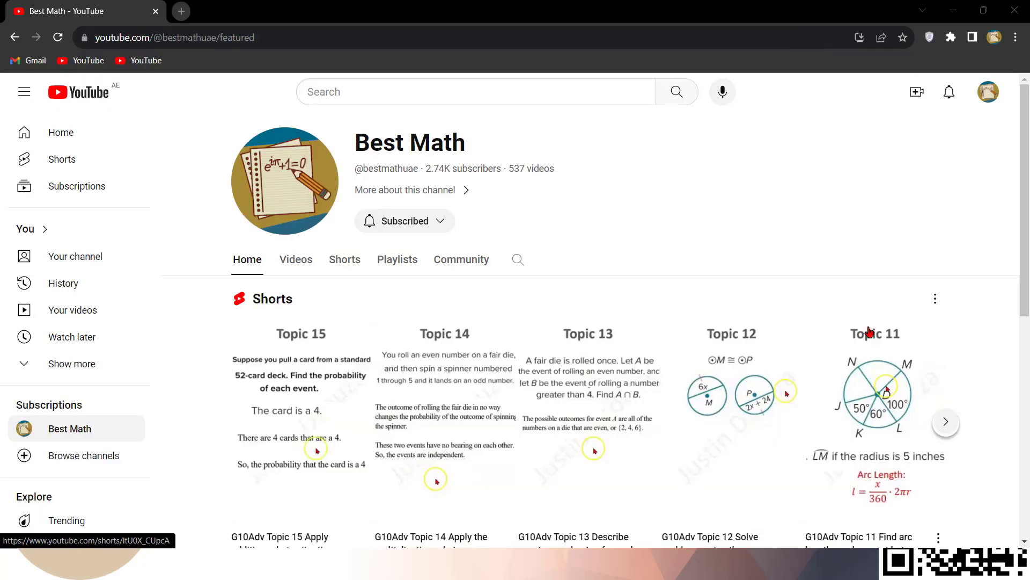
mouse_move(560, 198)
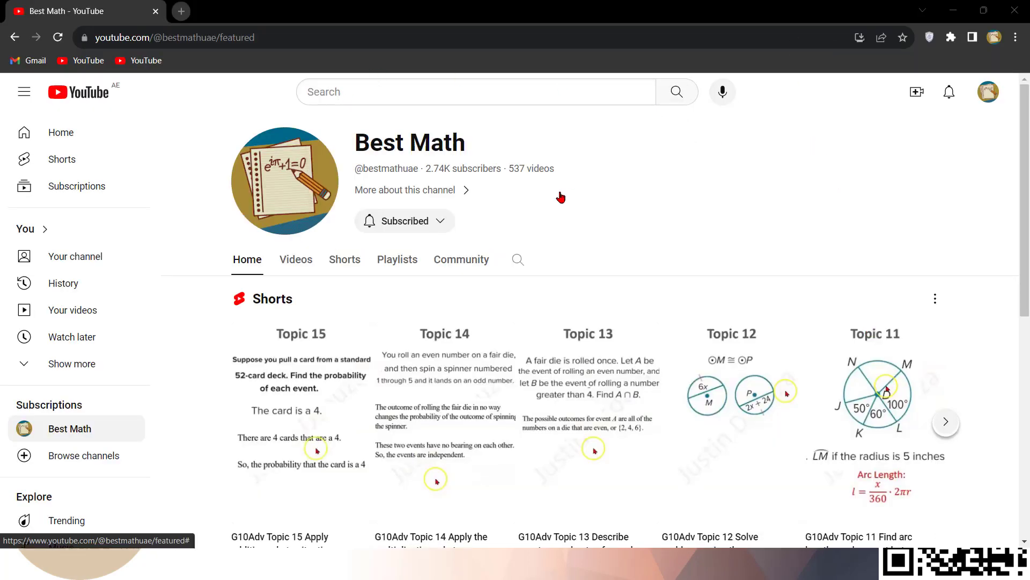
mouse_move(365, 272)
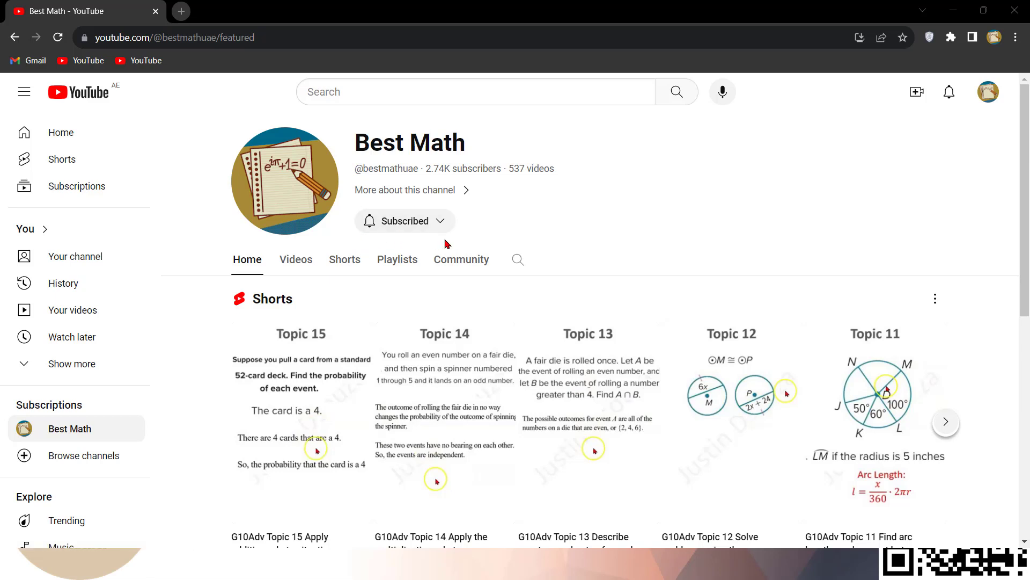
mouse_move(443, 222)
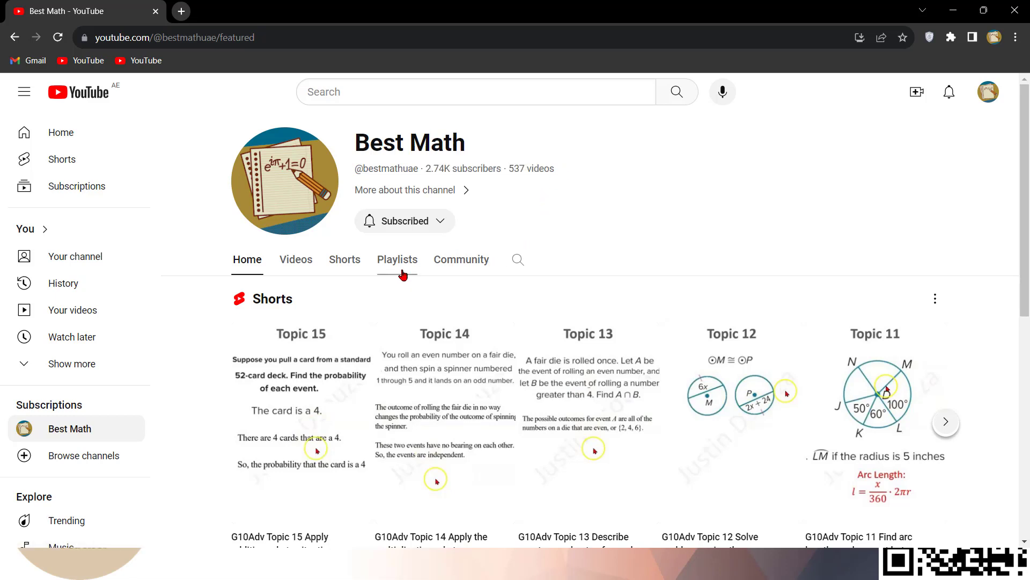
mouse_move(360, 275)
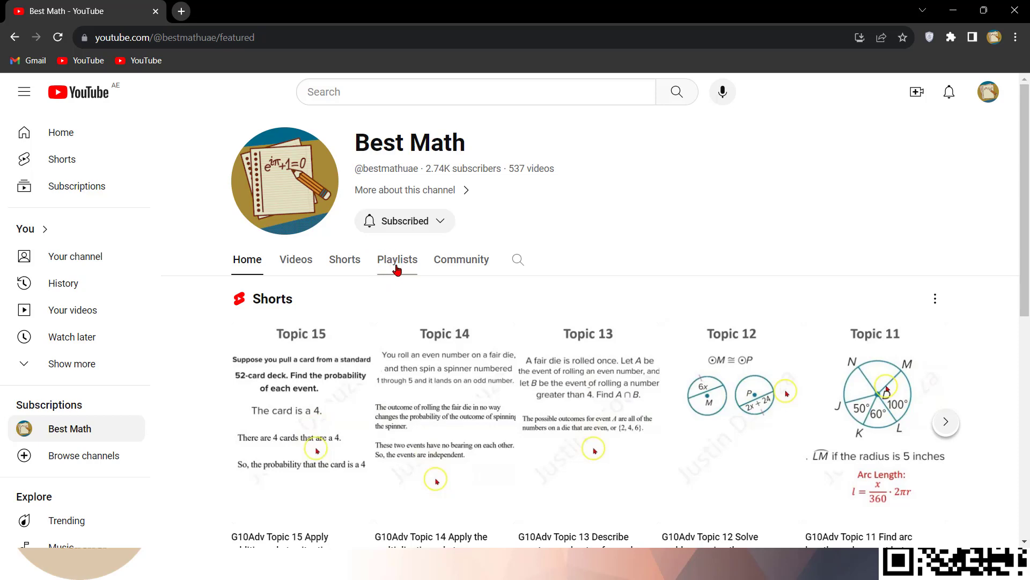
left_click(397, 259)
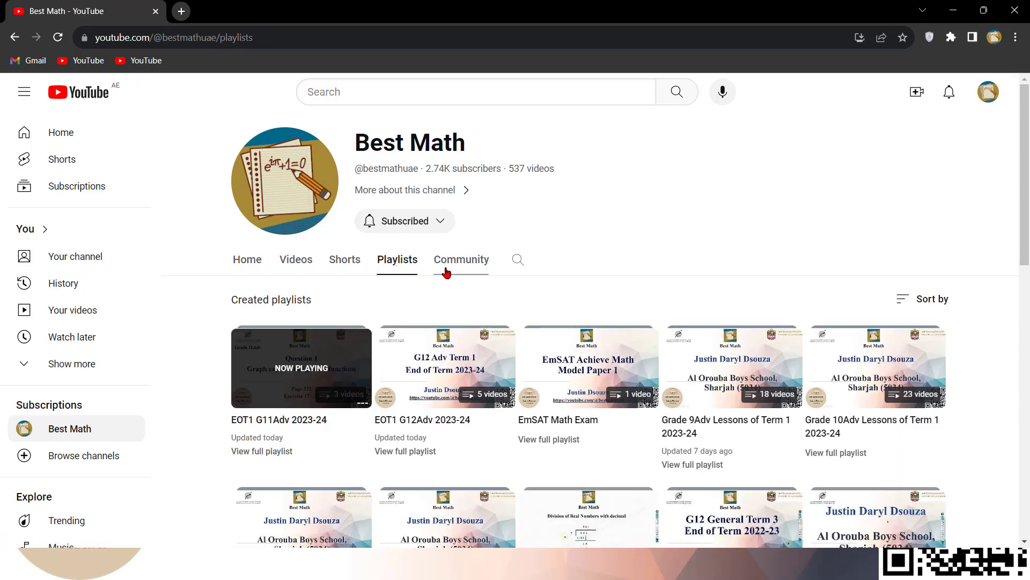
mouse_move(274, 385)
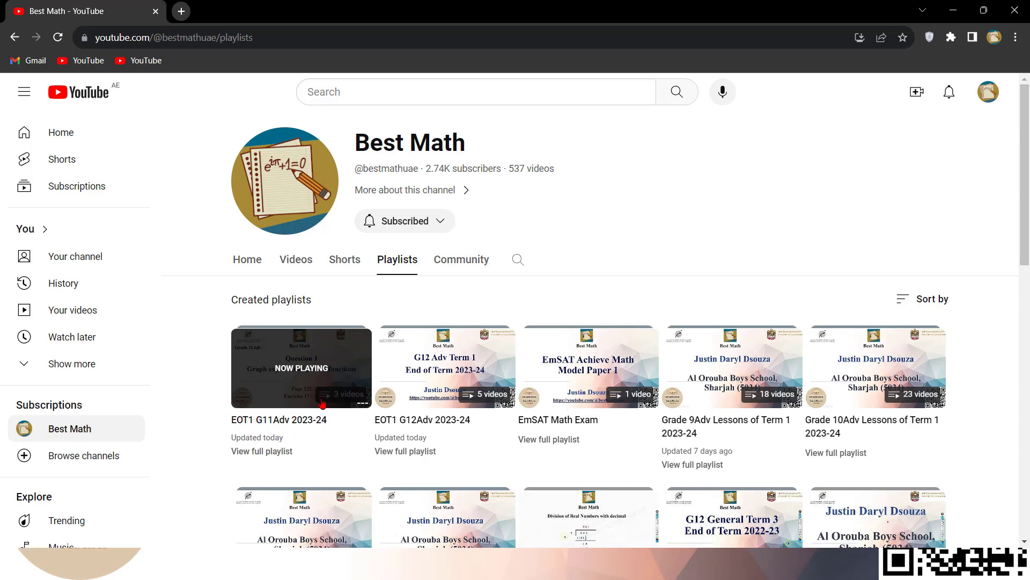
mouse_move(444, 367)
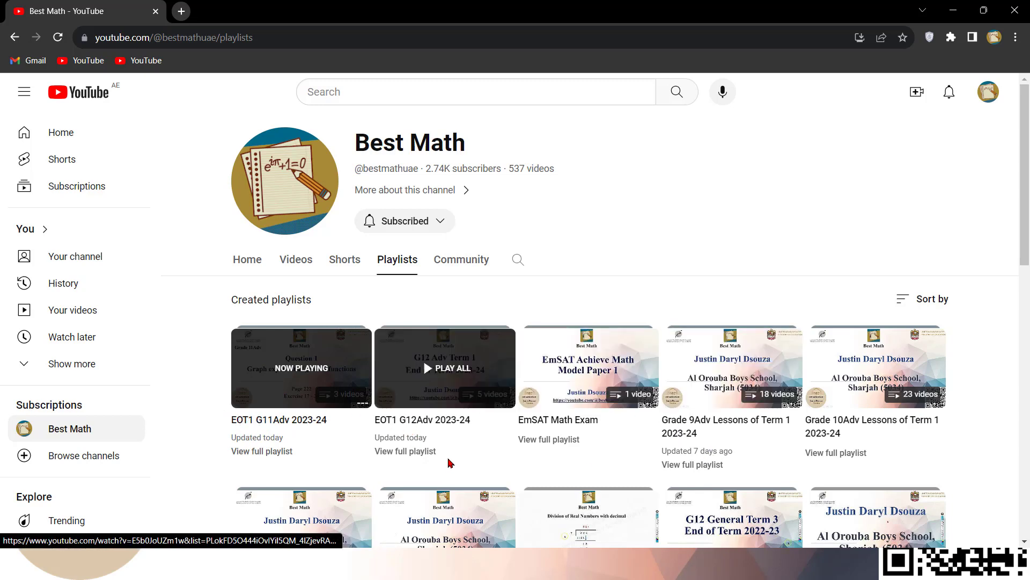
scroll("down", 3)
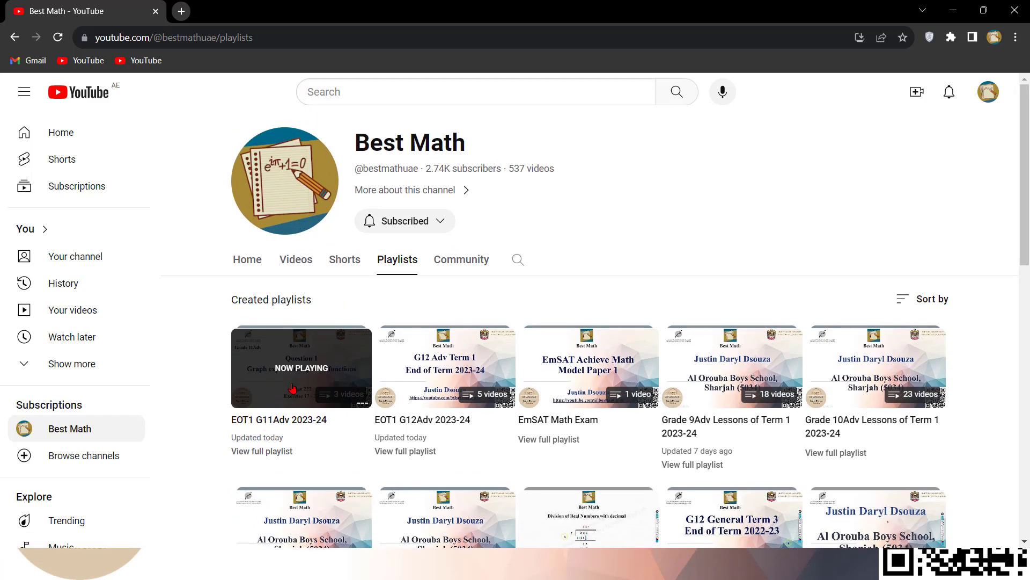
mouse_move(264, 457)
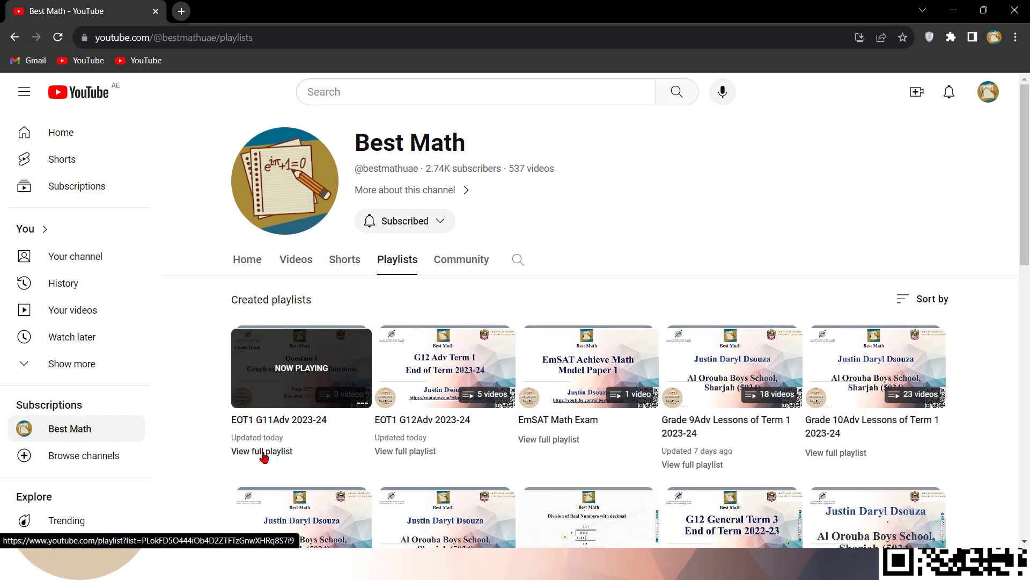
- Play G11A Question 1 from the playlist, visit its Telegram presentation link, and return to the video
left_click(261, 451)
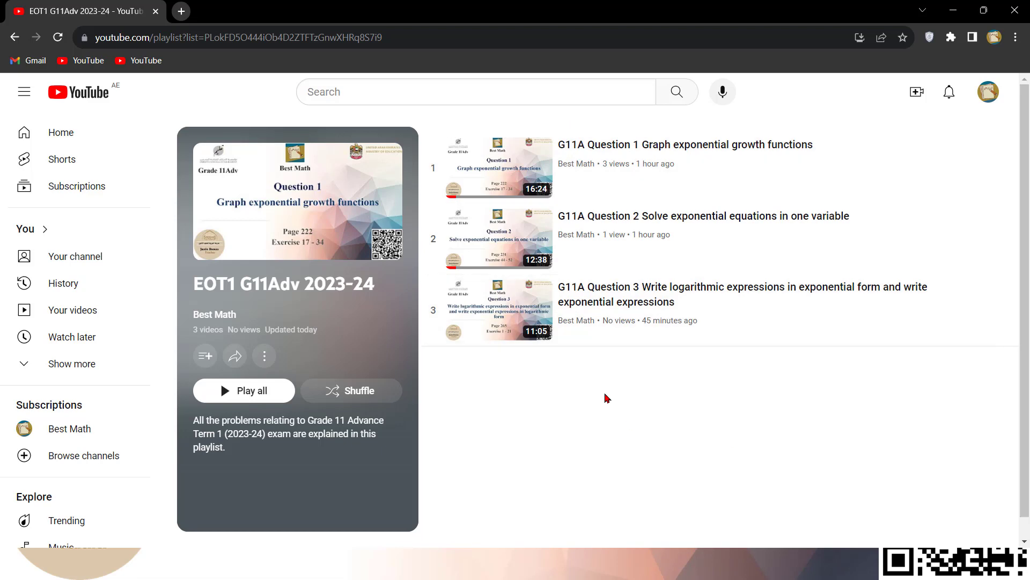
mouse_move(717, 395)
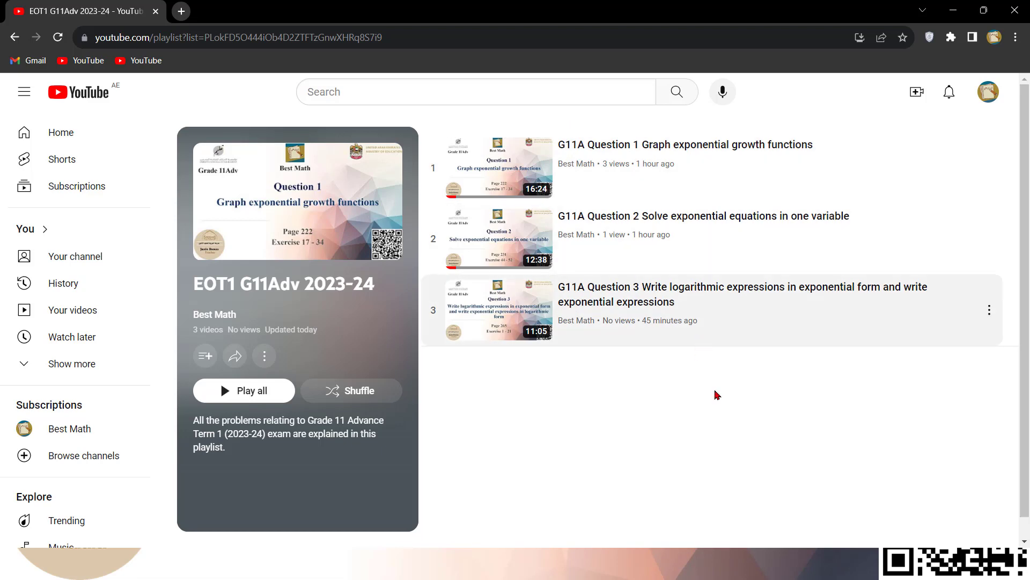
mouse_move(555, 191)
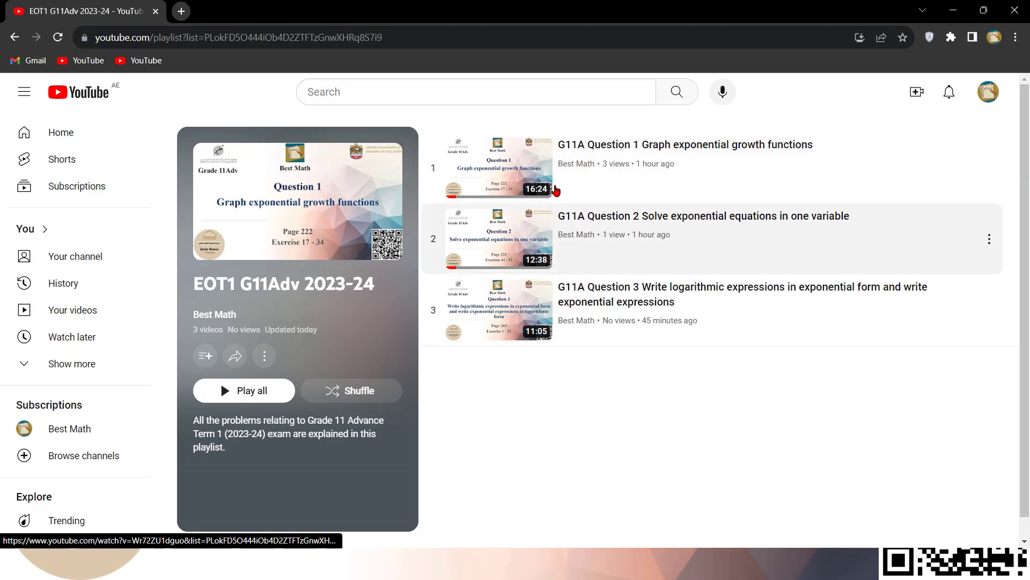
left_click(500, 168)
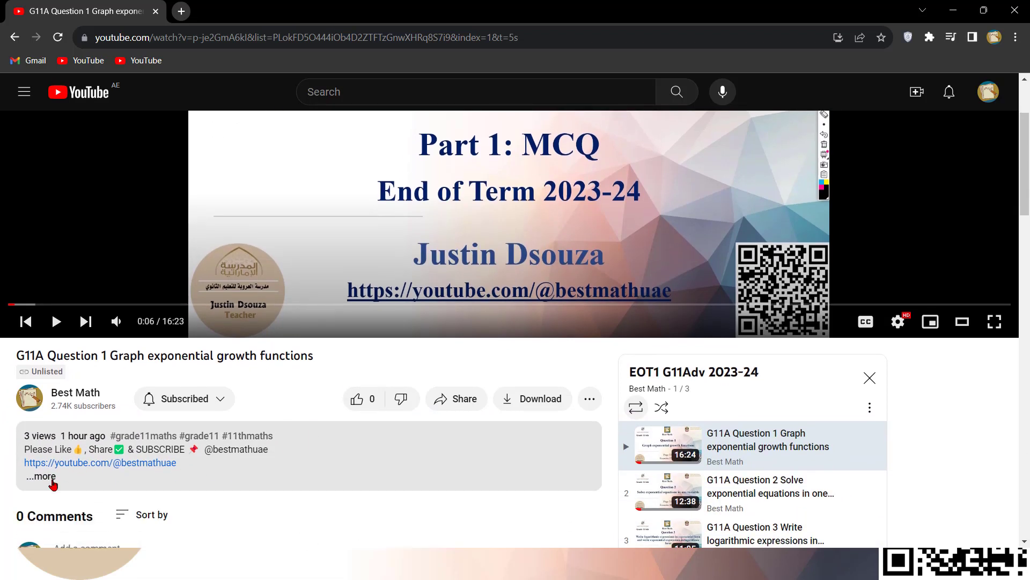
left_click(42, 476)
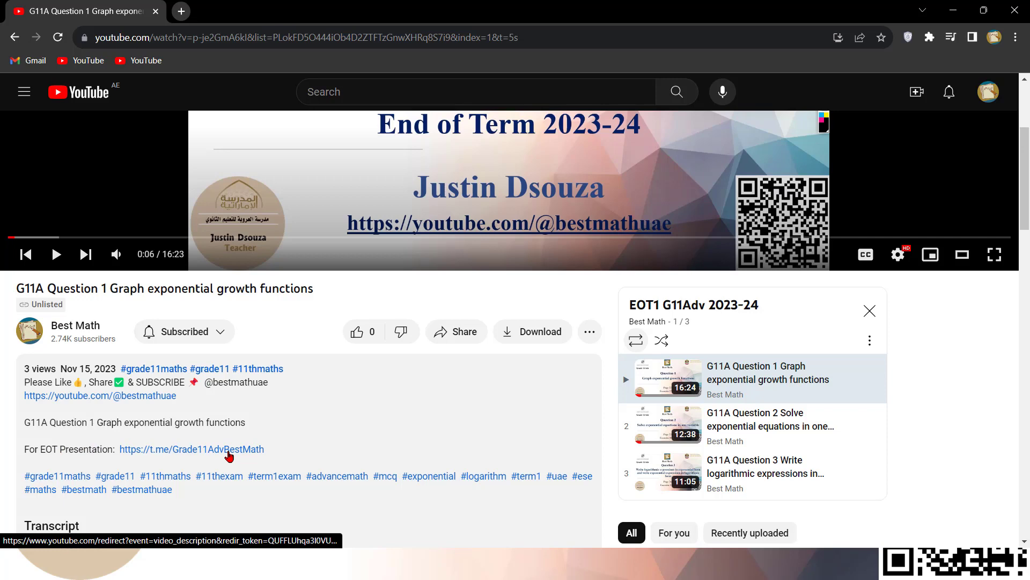
left_click(191, 449)
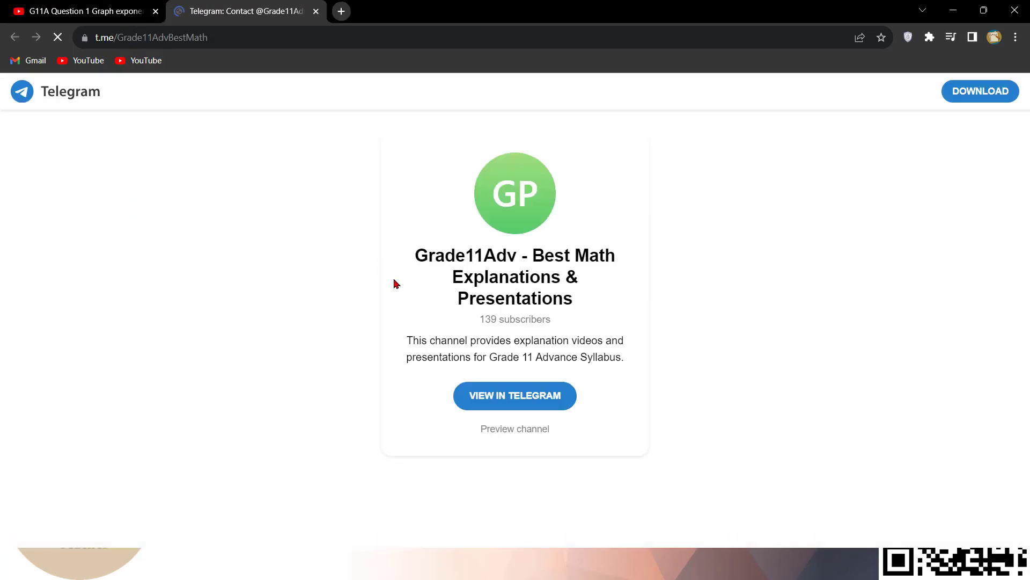
left_click(515, 395)
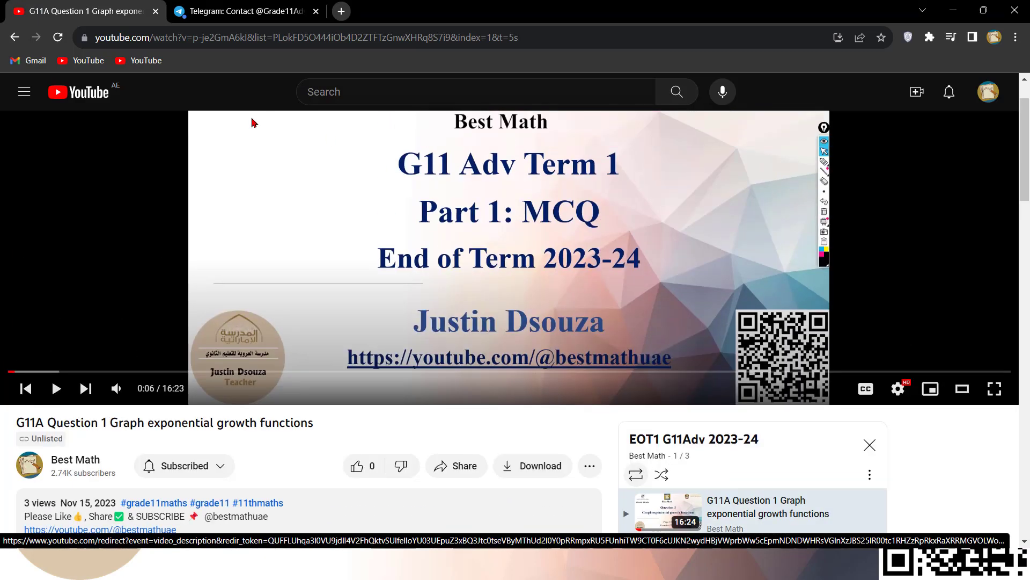
mouse_move(496, 158)
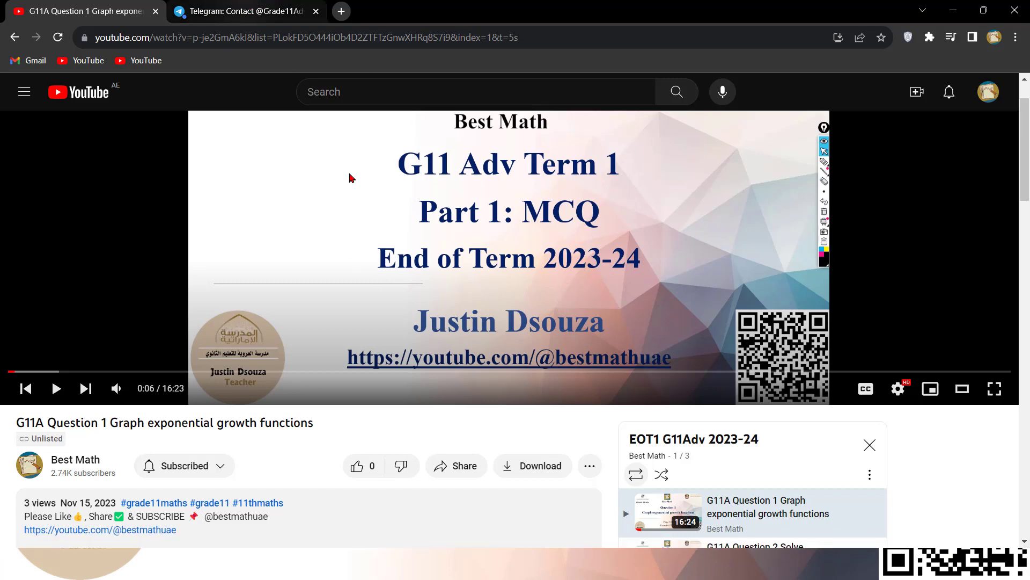
mouse_move(606, 292)
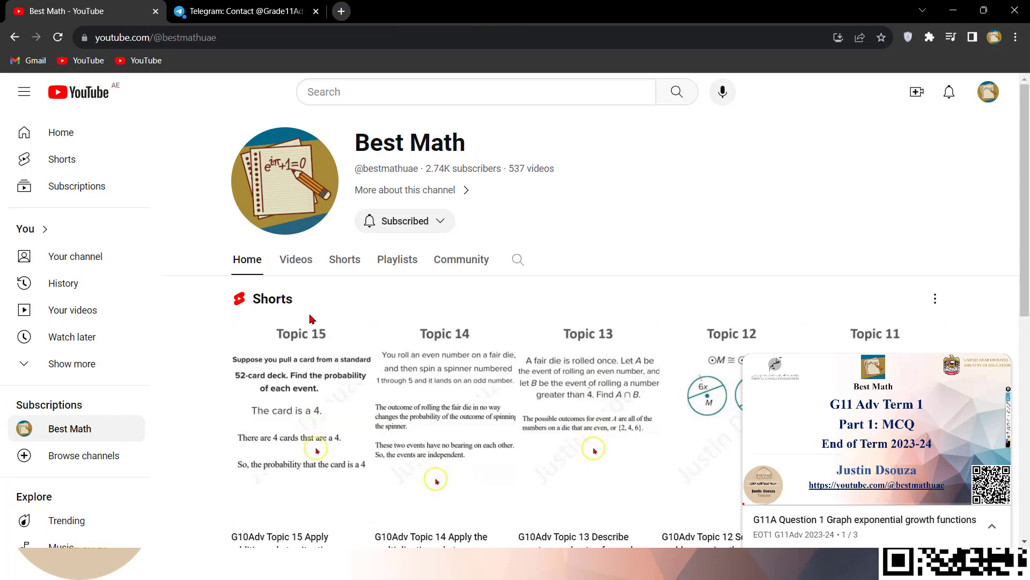
- From the channel's Videos and Playlists, show the full EOT1 G11Adv 2023-24 playlist of three question videos
left_click(297, 258)
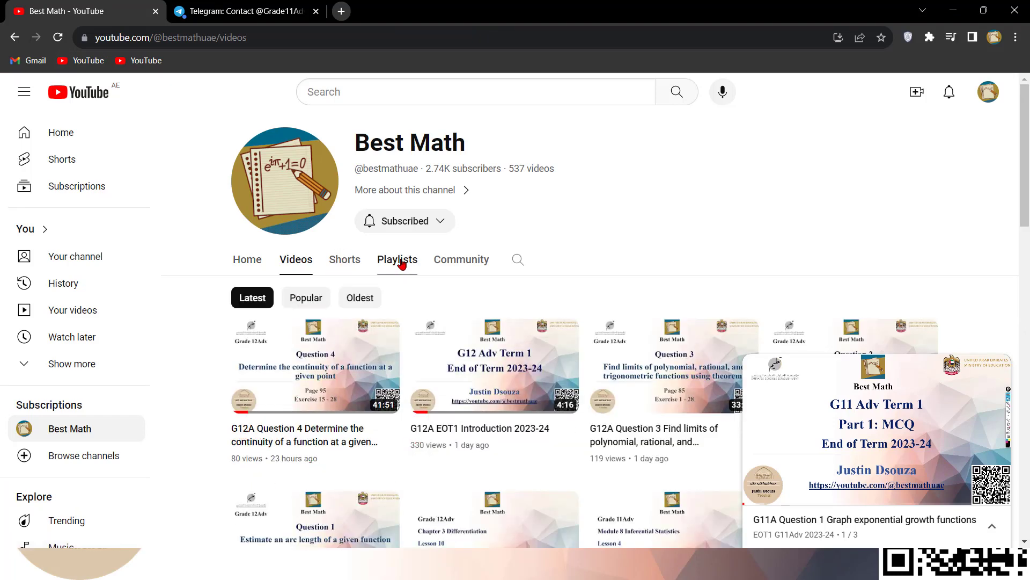
left_click(397, 259)
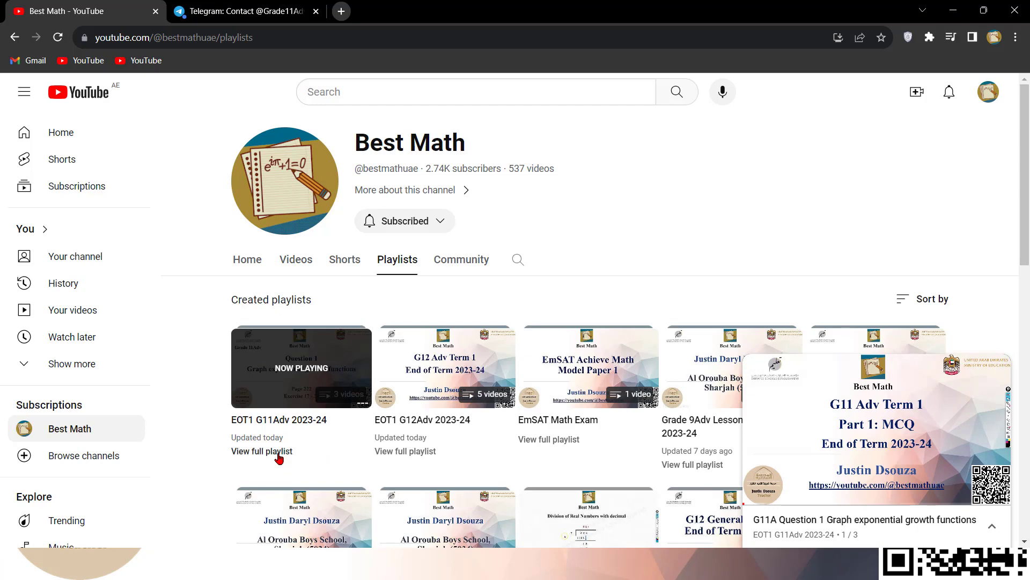
left_click(260, 451)
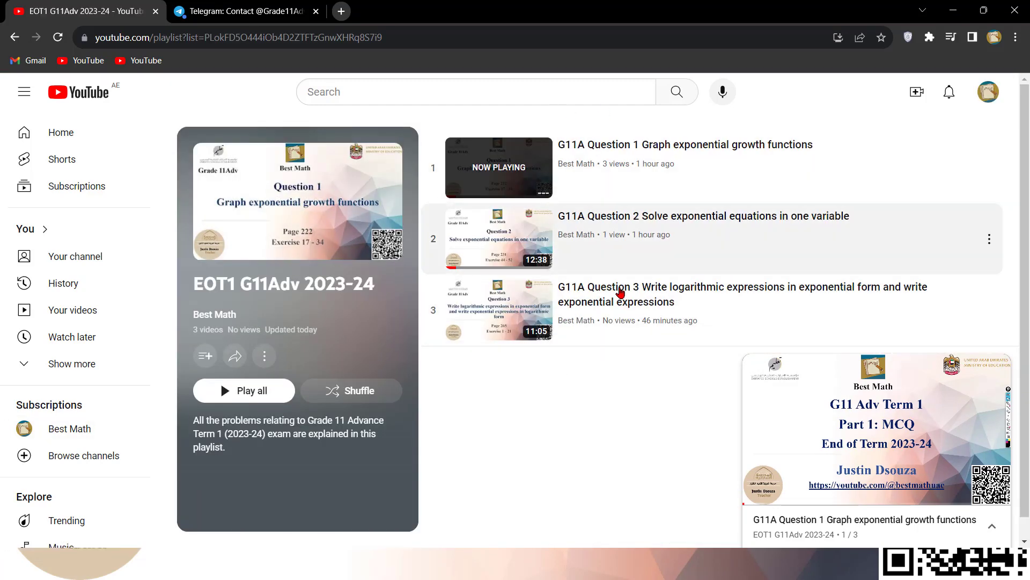
mouse_move(620, 292)
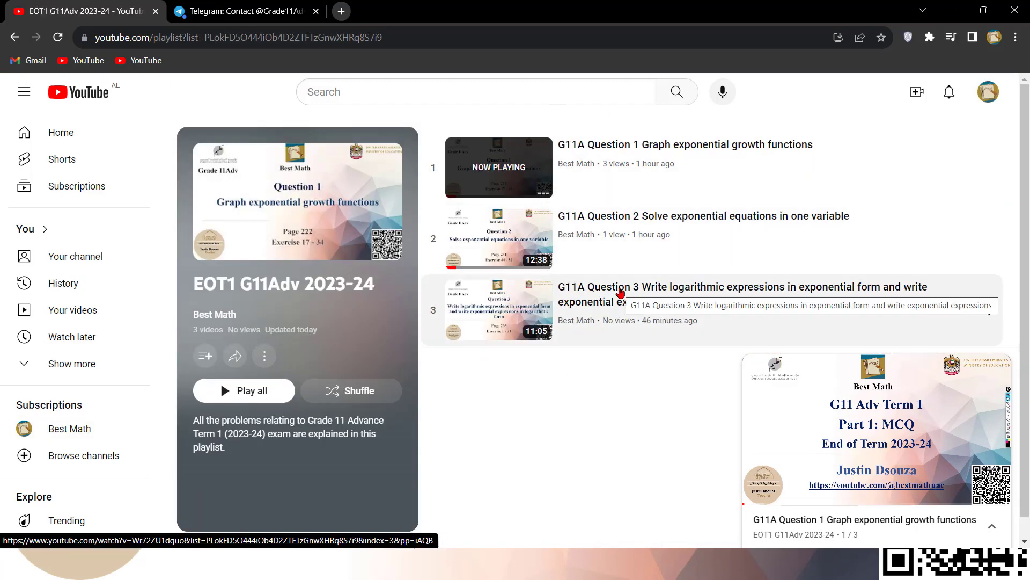
mouse_move(599, 393)
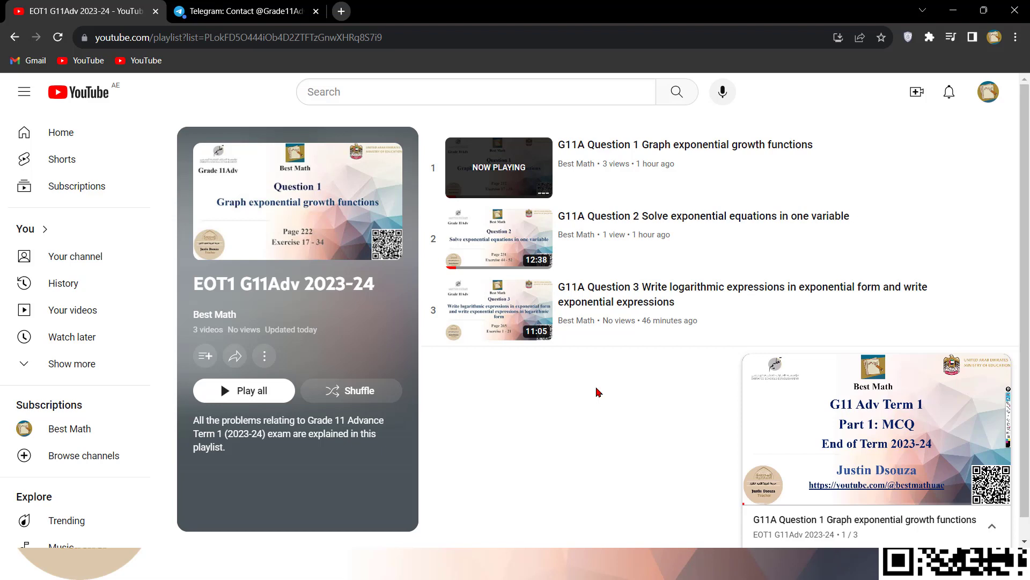
mouse_move(638, 343)
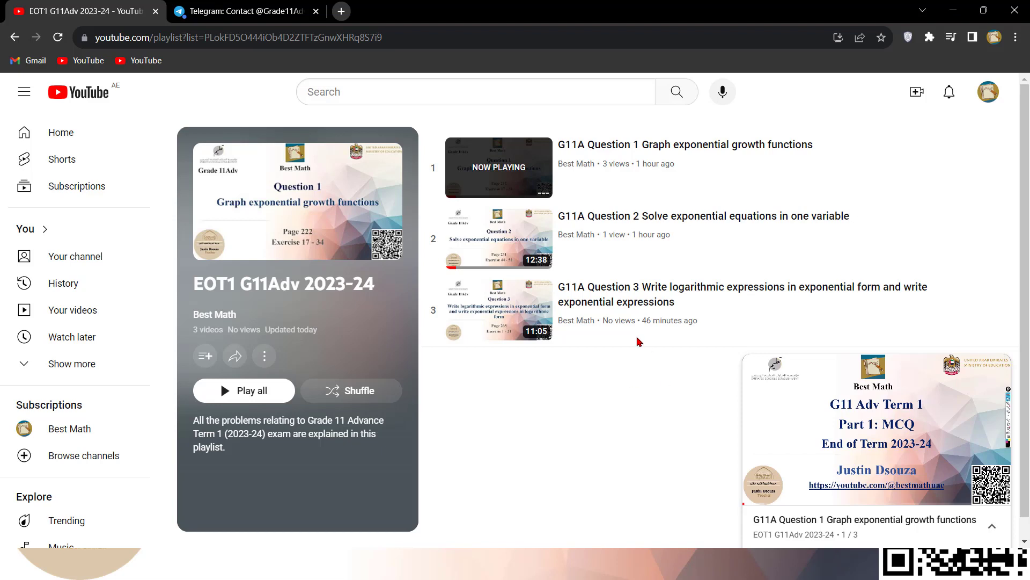
mouse_move(512, 146)
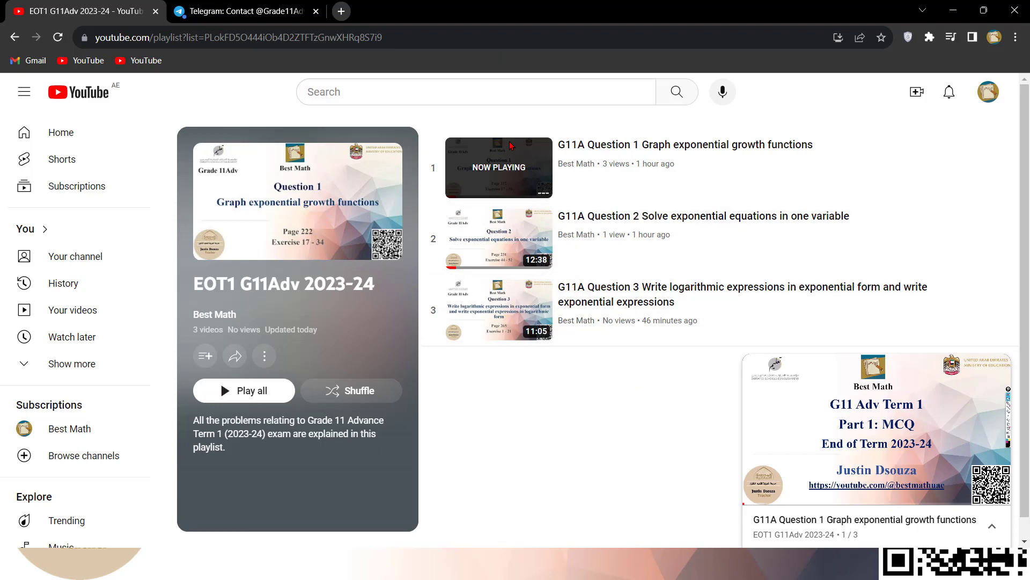
mouse_move(580, 371)
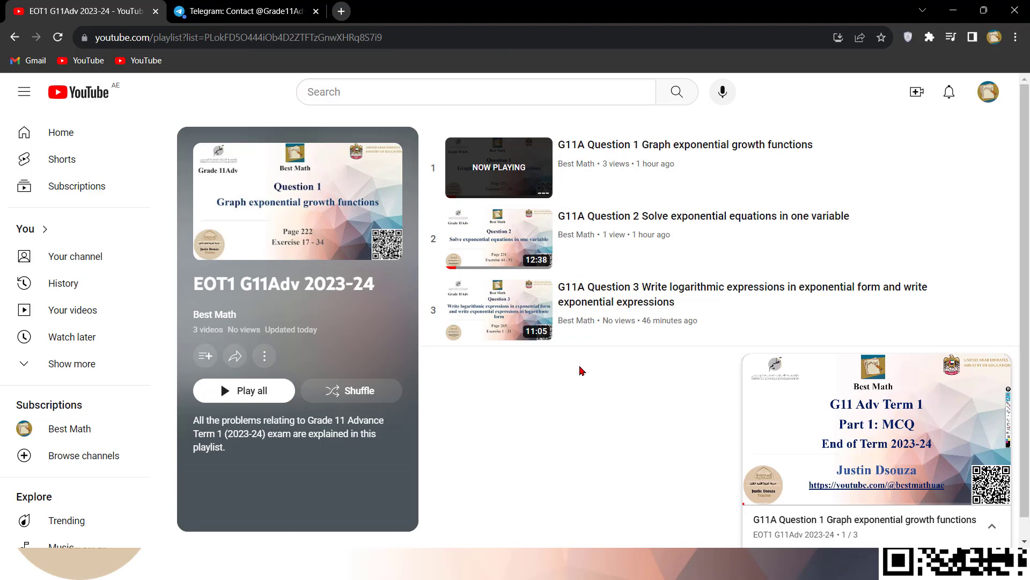
mouse_move(852, 156)
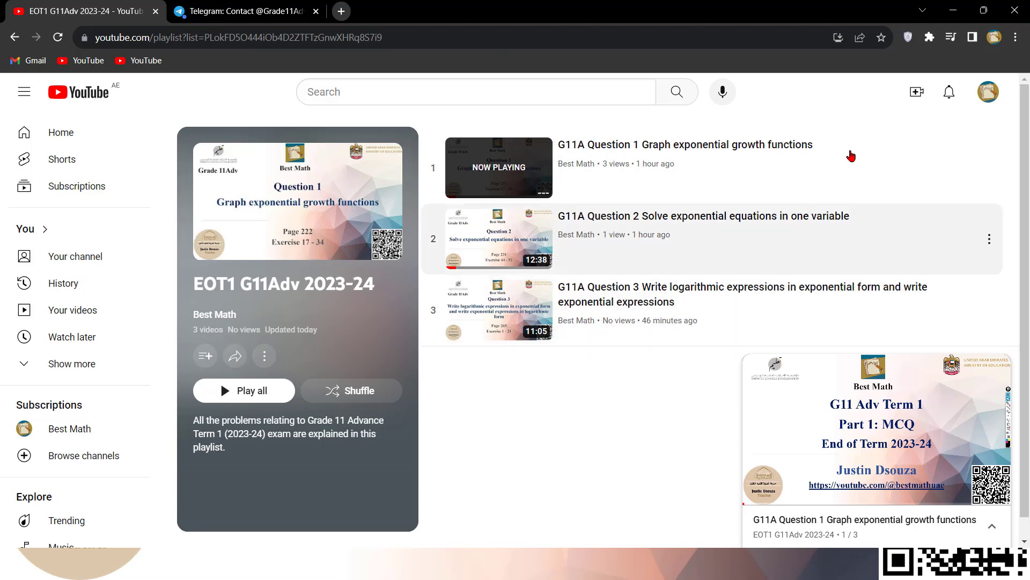